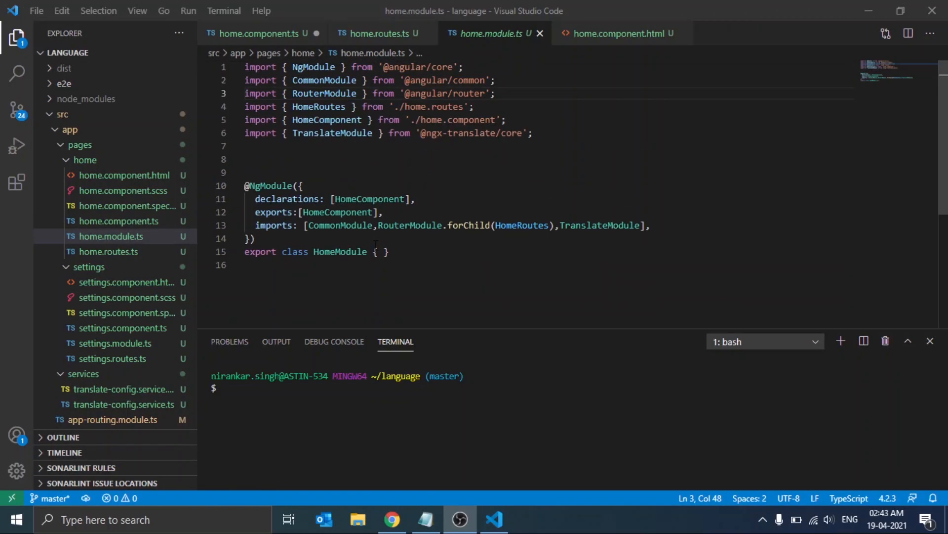
# Step: Run ng serve from the integrated terminal and launch the compiled app at localhost:4200 in the browser
pyautogui.click(118, 220)
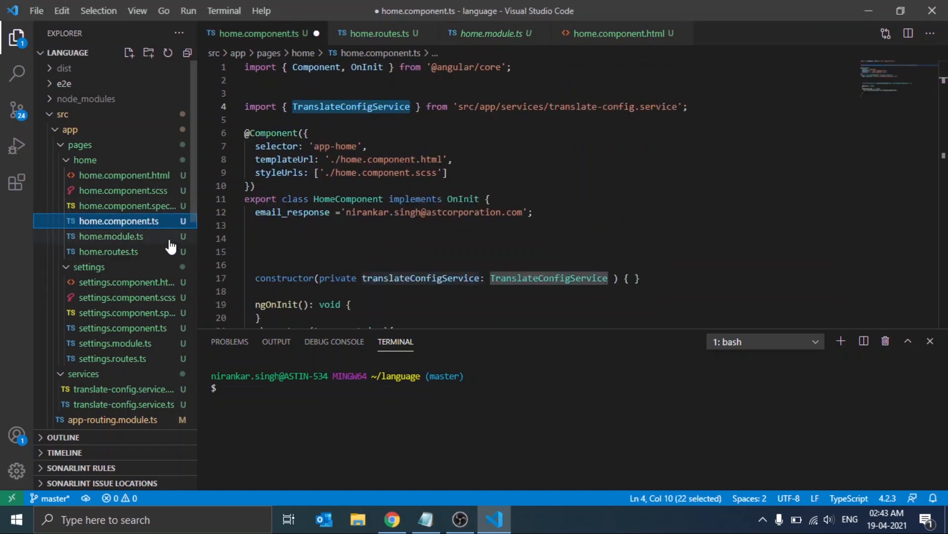
pyautogui.moveTo(47, 268)
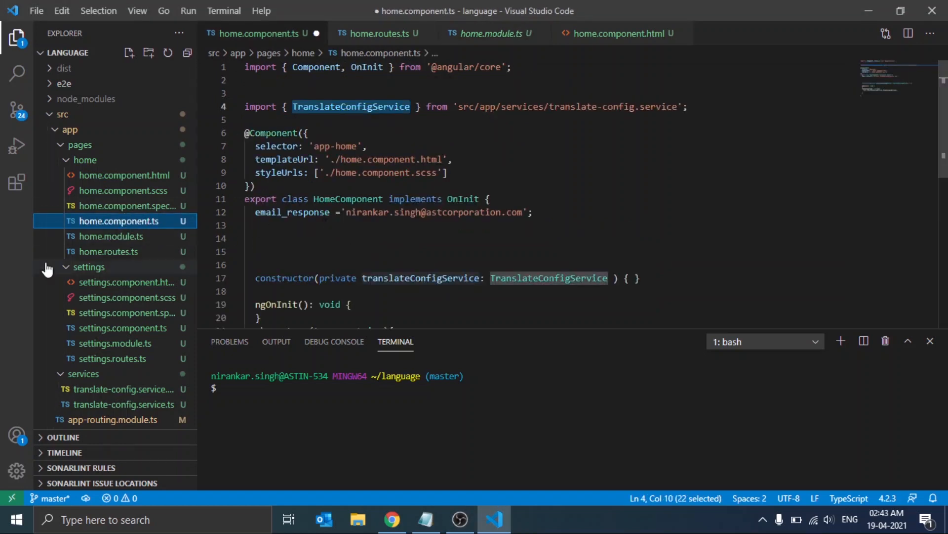
pyautogui.click(111, 236)
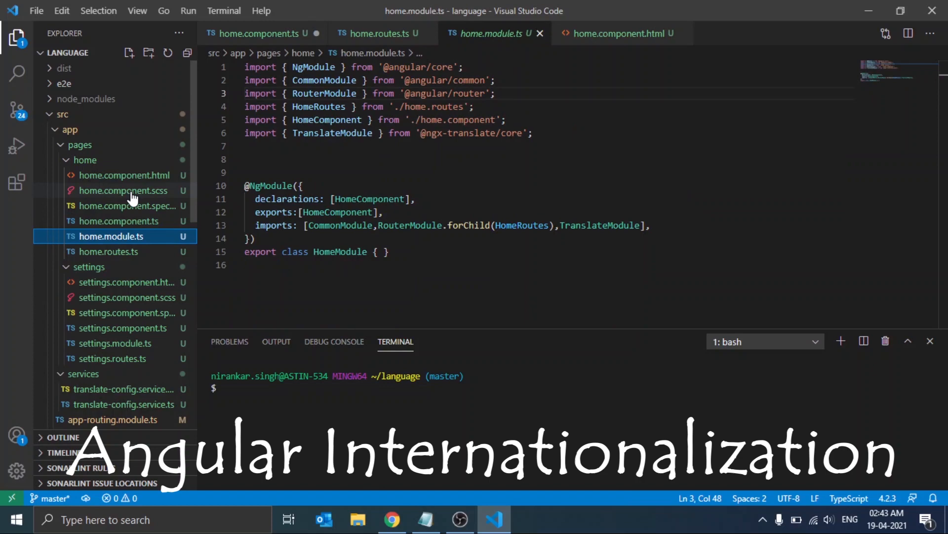
pyautogui.moveTo(123, 191)
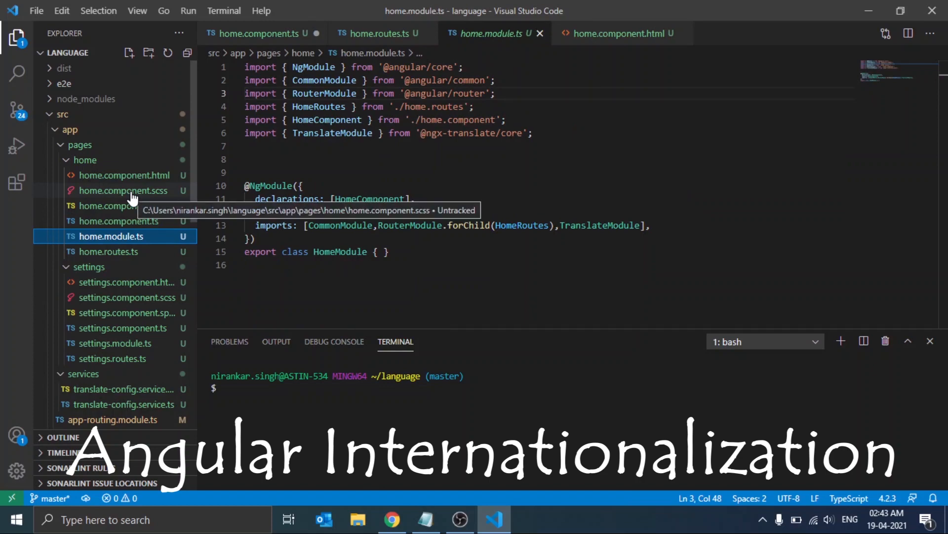
pyautogui.write('ng')
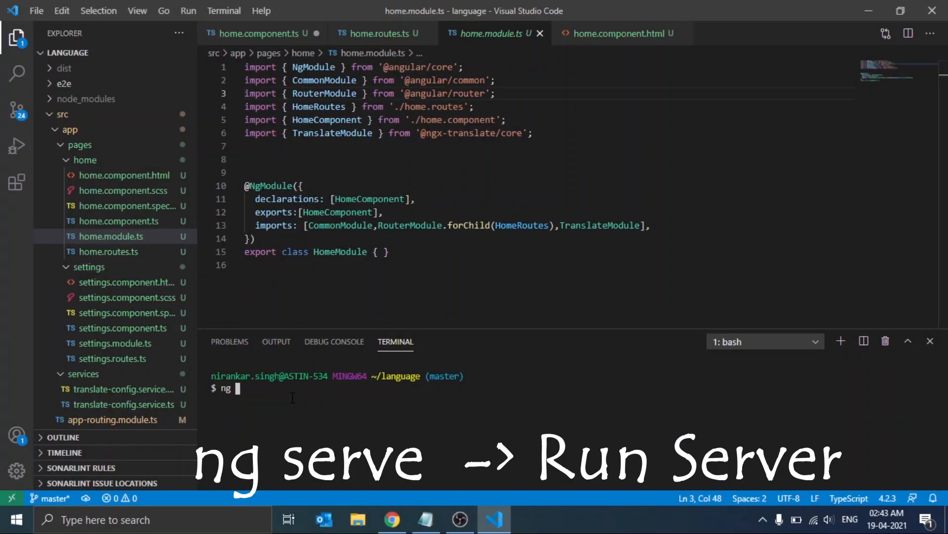
pyautogui.write('serve')
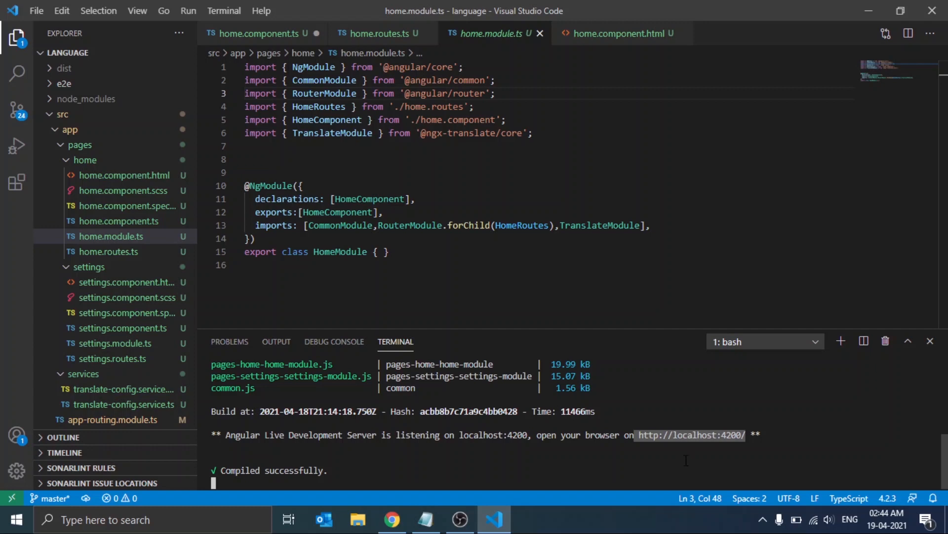
pyautogui.click(392, 518)
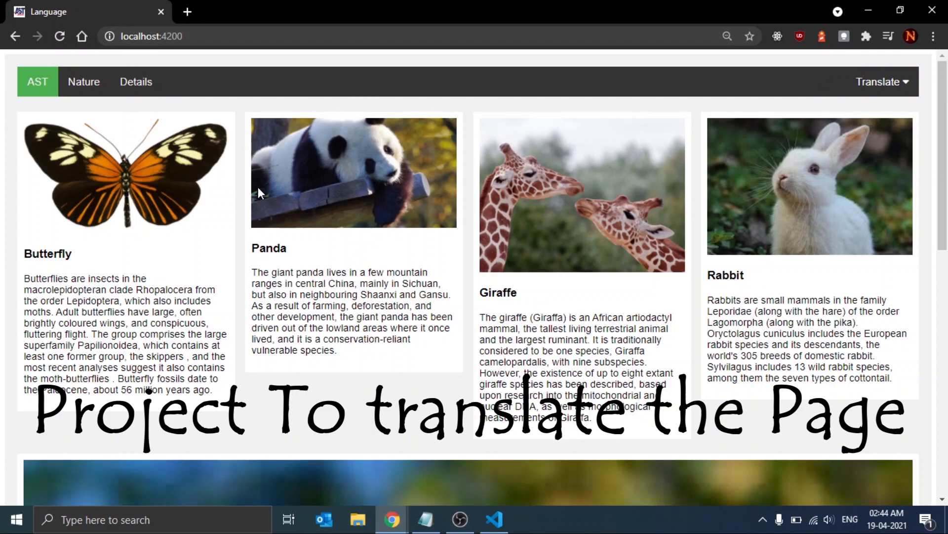
# Step: Scroll through the animal cards at localhost:4200 and bring up the Translate language list
pyautogui.scroll(-3)
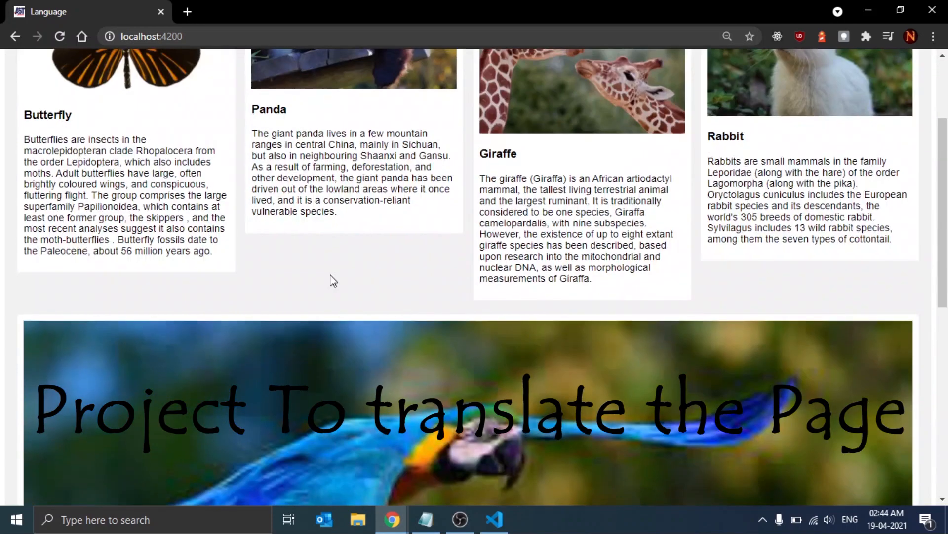
pyautogui.click(881, 82)
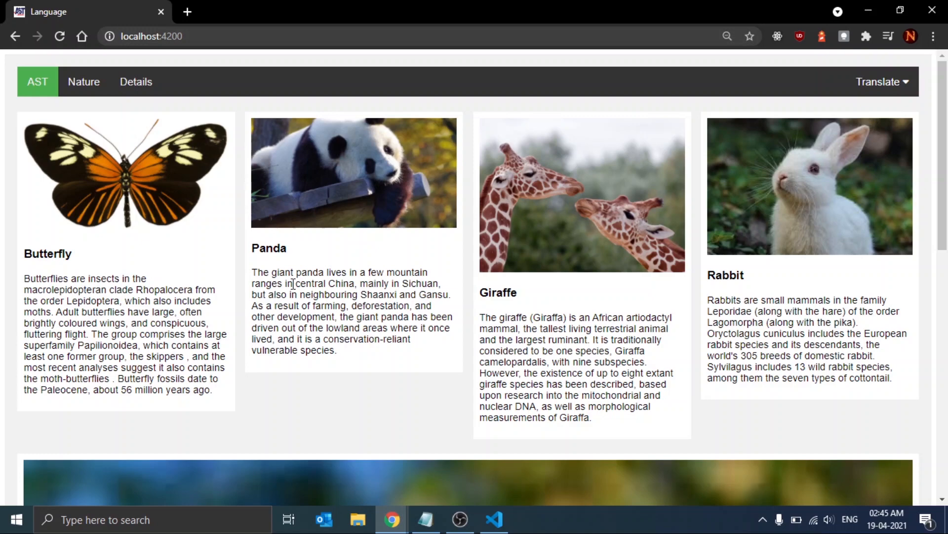
pyautogui.press('ctrl+a')
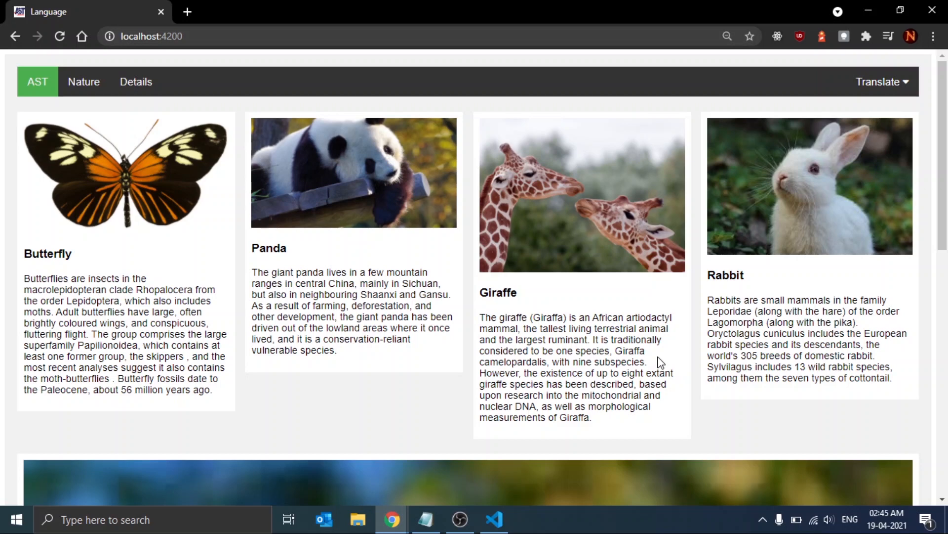
pyautogui.moveTo(889, 103)
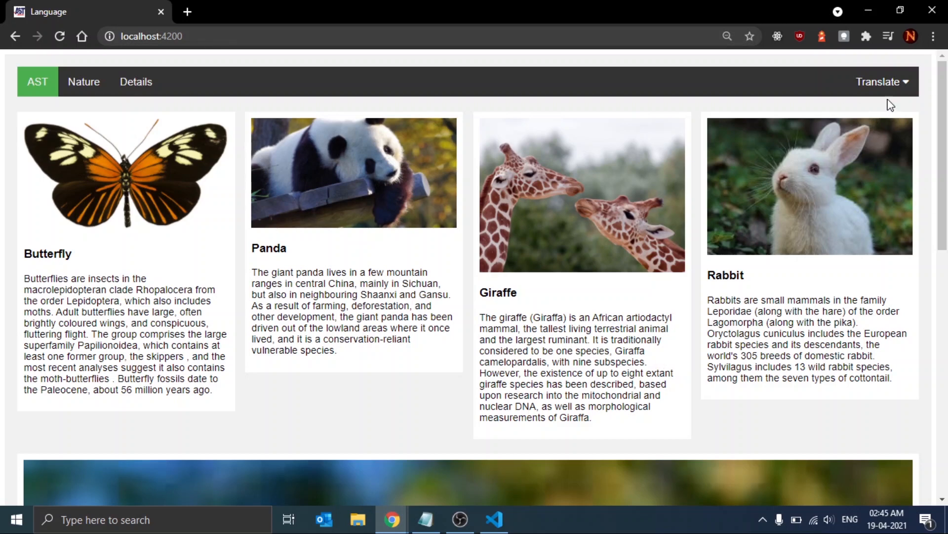
pyautogui.click(881, 82)
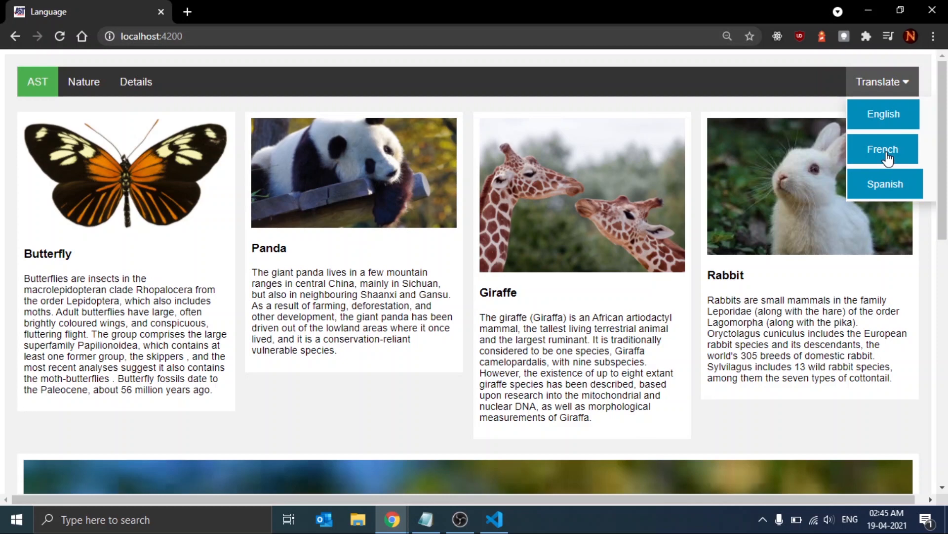
# Step: Translate the page into French, then Spanish (Mariposa, Panda, Jirafa, Conejo), and move to File Explorer
pyautogui.click(883, 149)
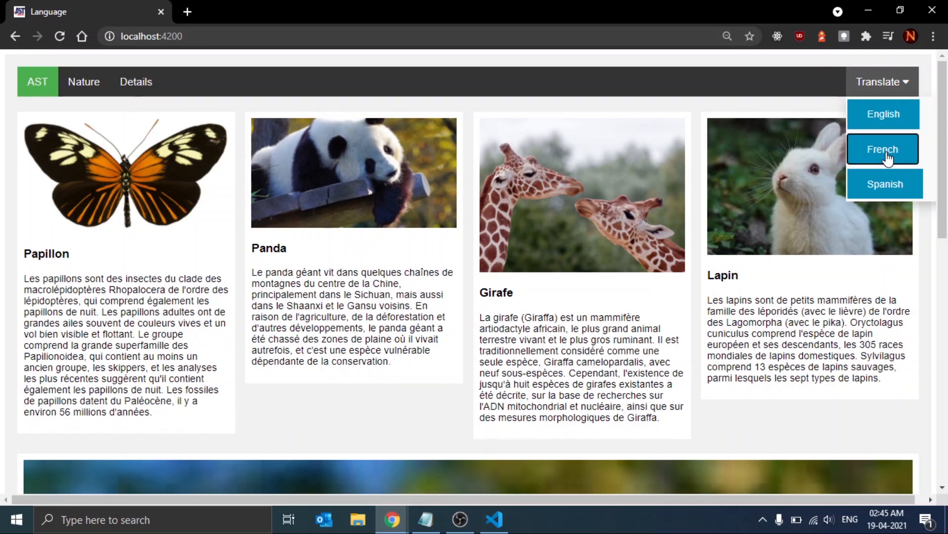
pyautogui.click(882, 149)
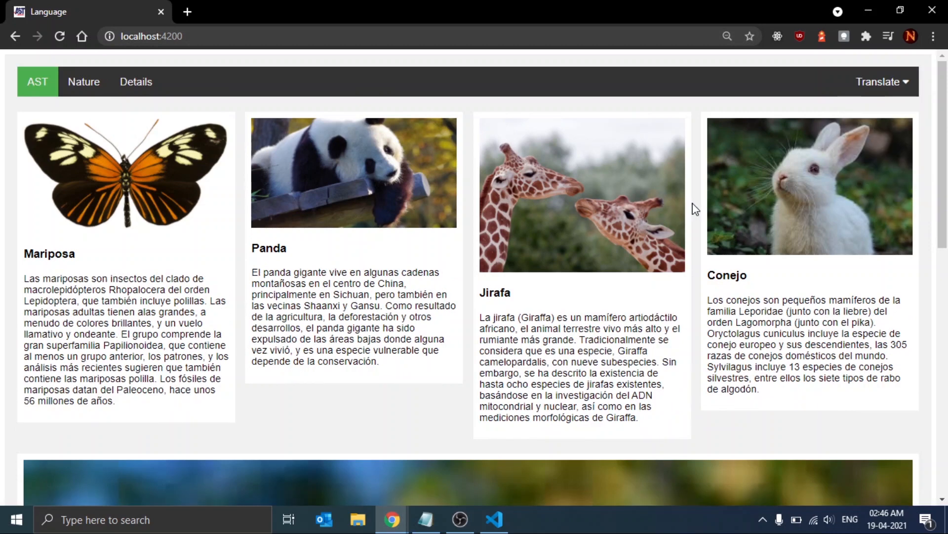
pyautogui.moveTo(441, 352)
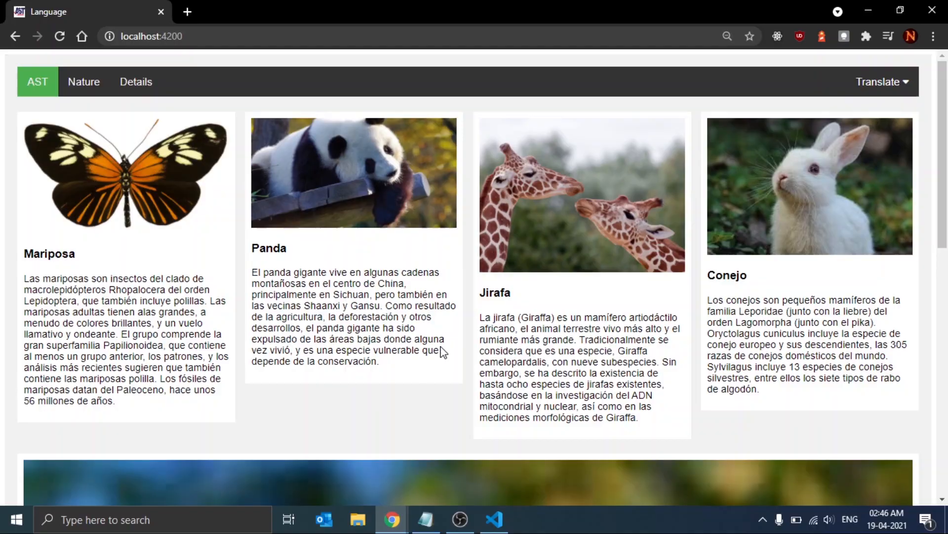
pyautogui.click(151, 37)
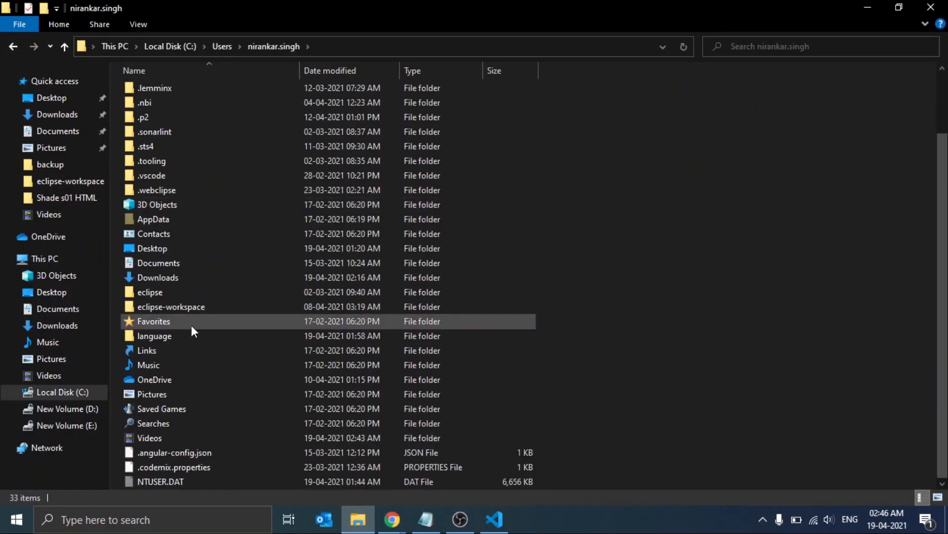
# Step: Enter the language project folder and select all 16 of its items
pyautogui.doubleClick(154, 336)
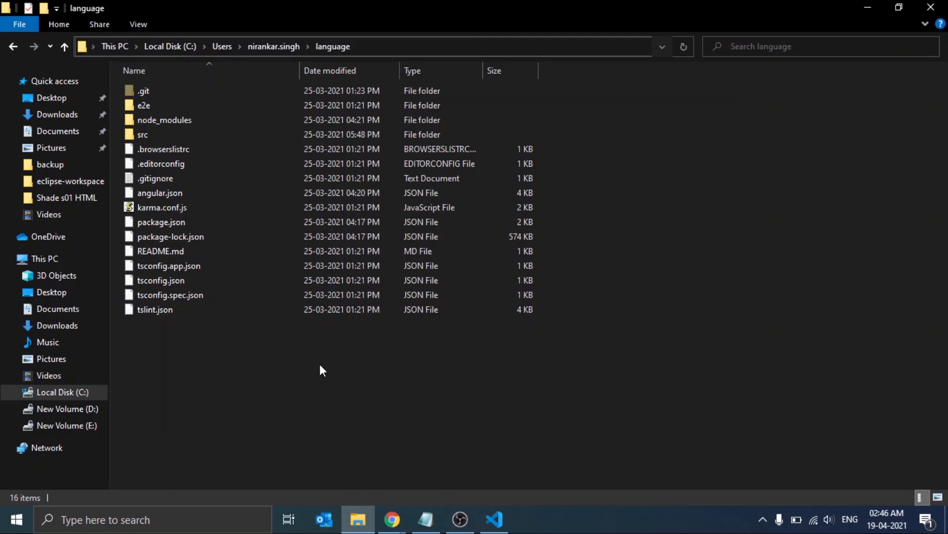
pyautogui.click(144, 105)
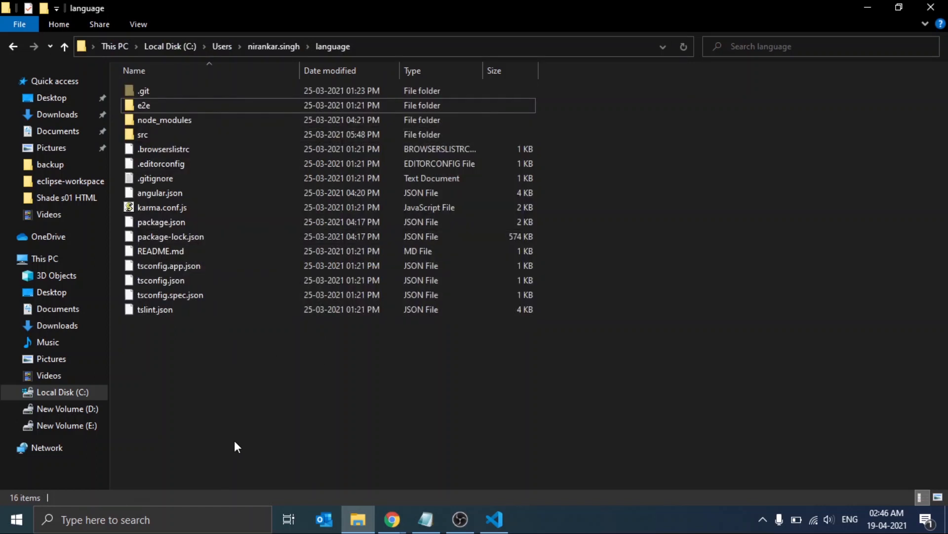
pyautogui.press('ctrl+a')
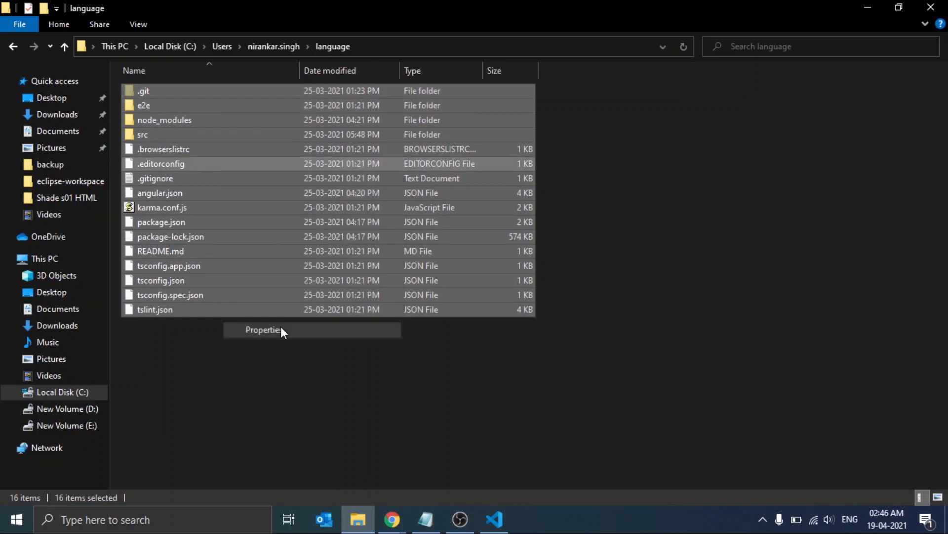
pyautogui.click(263, 330)
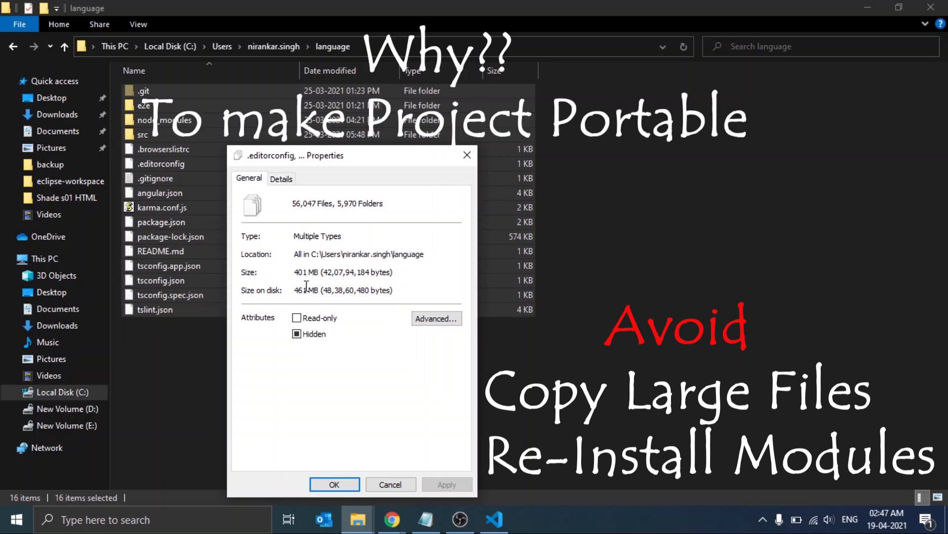
pyautogui.doubleClick(300, 272)
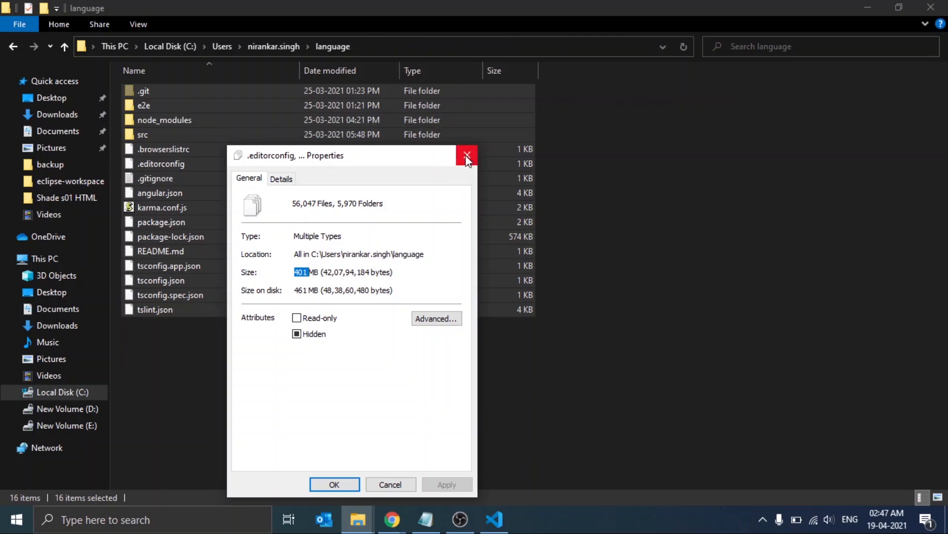
pyautogui.click(467, 155)
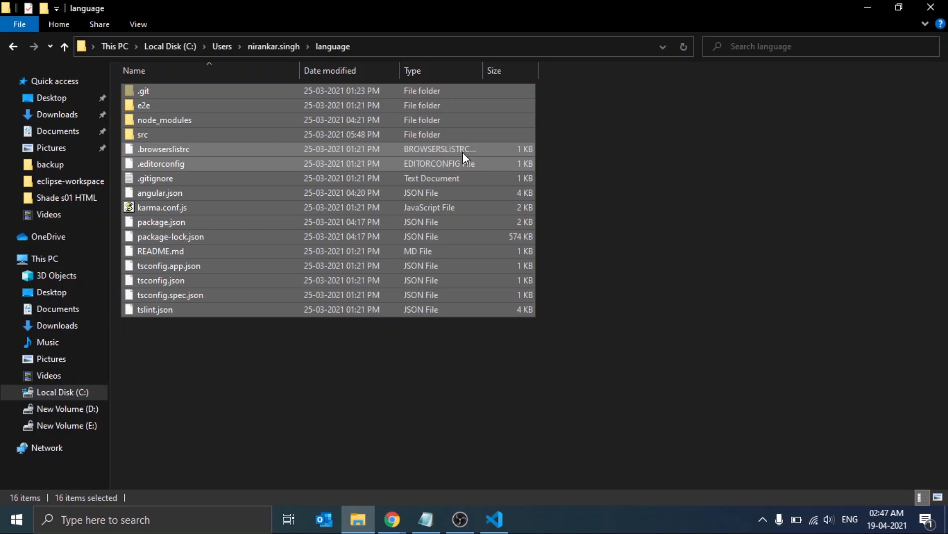
pyautogui.moveTo(464, 156)
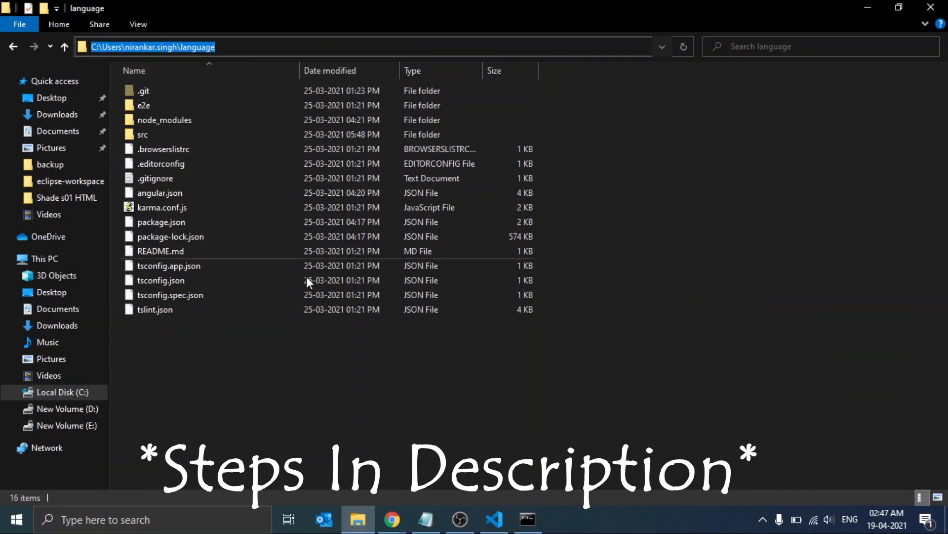
# Step: In Command Prompt, cd to C:\Users\nirankar.singh\language and begin the ng build command
pyautogui.click(527, 518)
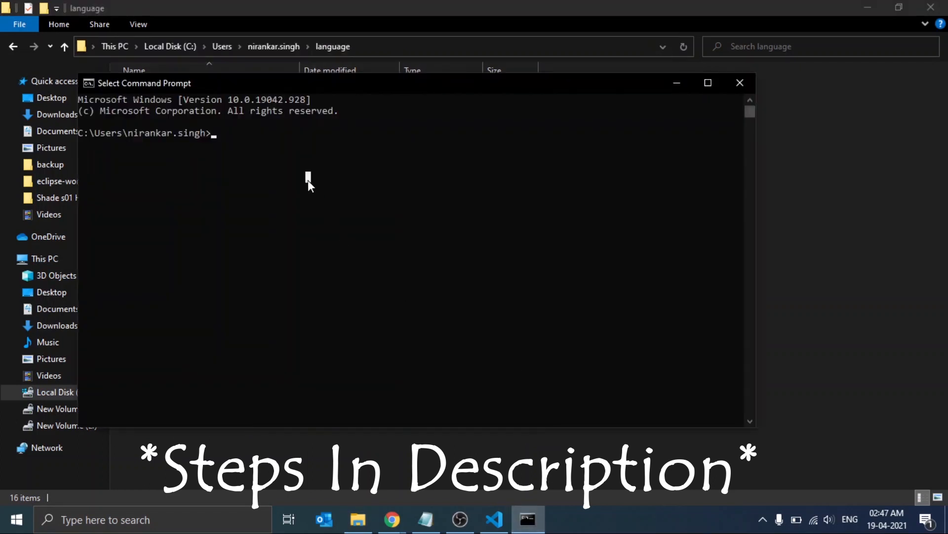
pyautogui.write('cd C:\\Users\\nirankar.singh\\language')
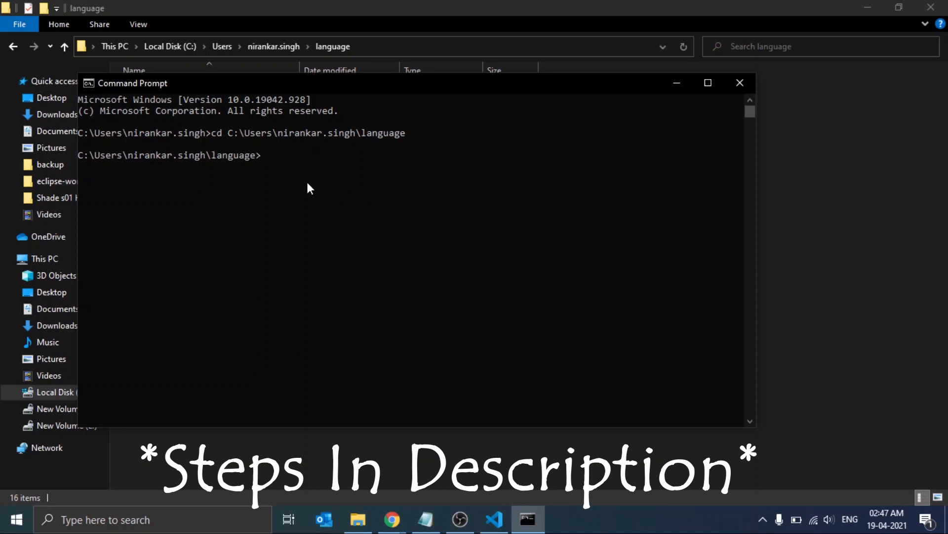
pyautogui.write('ng bu')
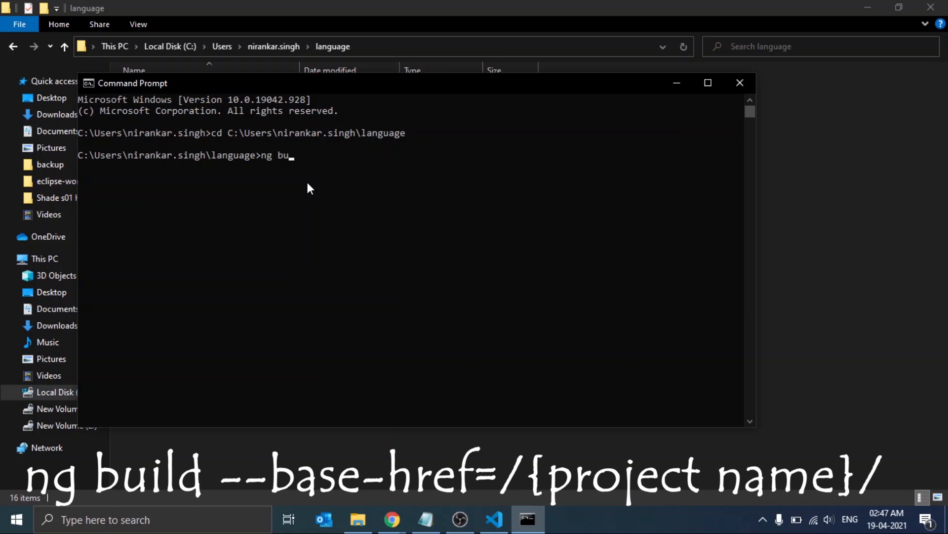
pyautogui.write('ild')
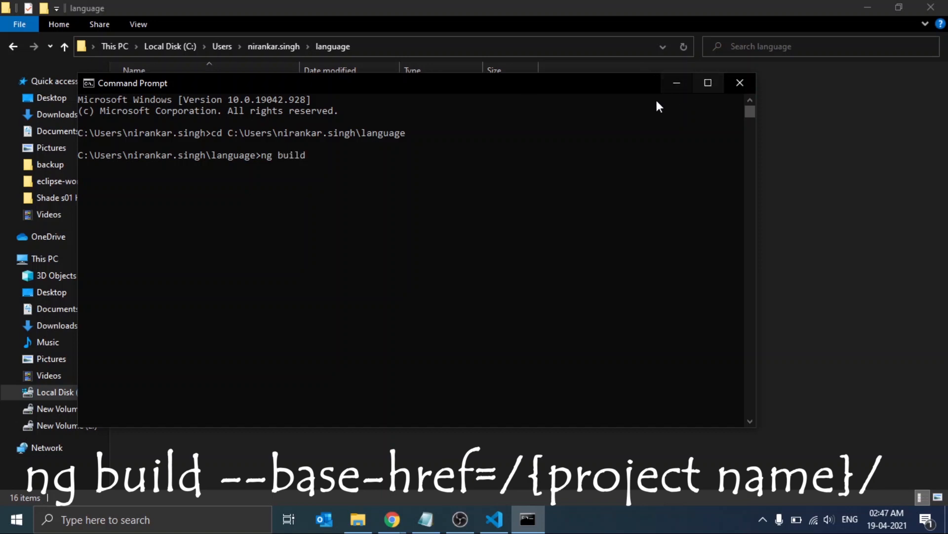
pyautogui.moveTo(131, 83); pyautogui.dragTo(240, 142)
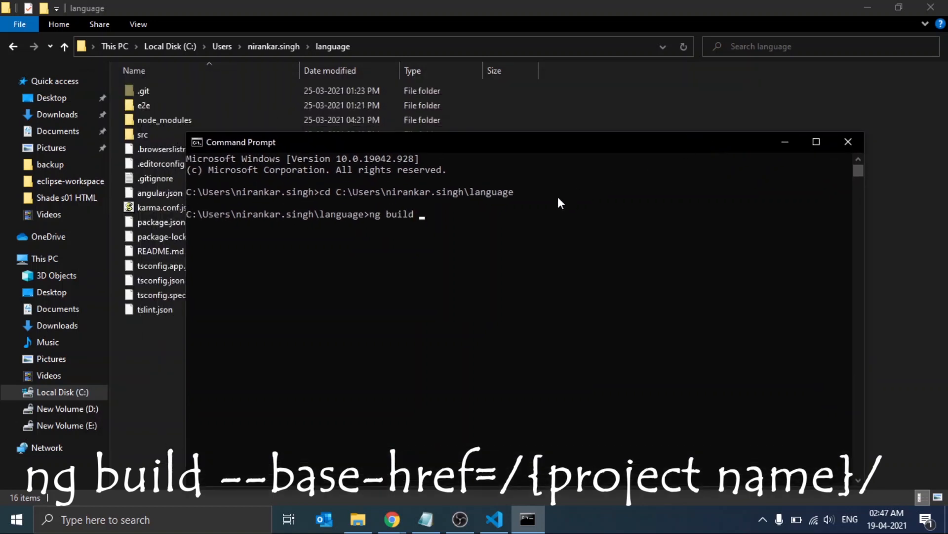
# Step: Complete and run ng build --base-href=/angular/ to produce the dist folder
pyautogui.write('--base')
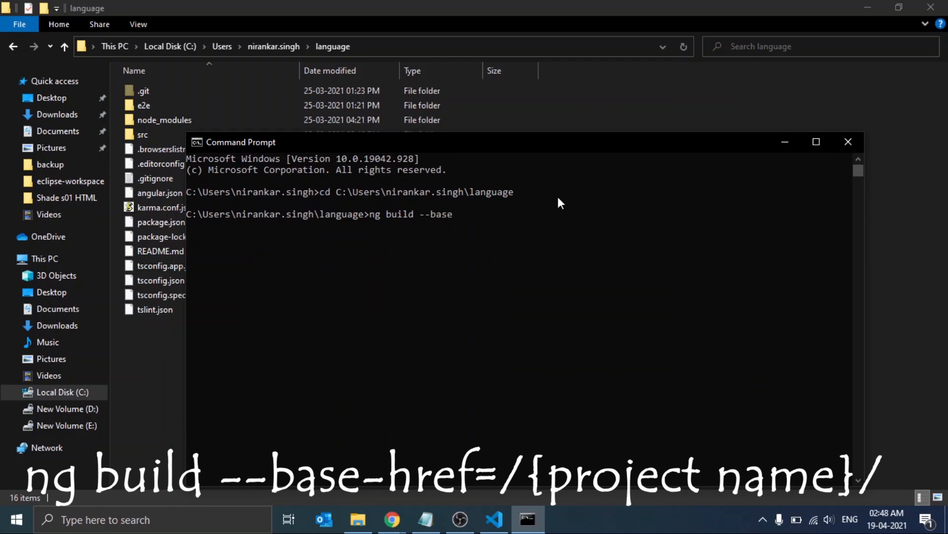
pyautogui.write('-href')
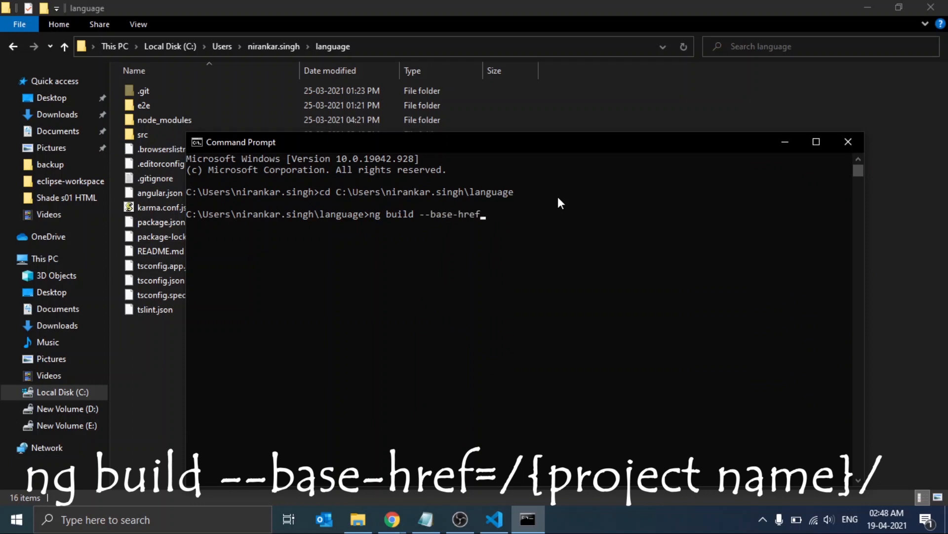
pyautogui.write('=/')
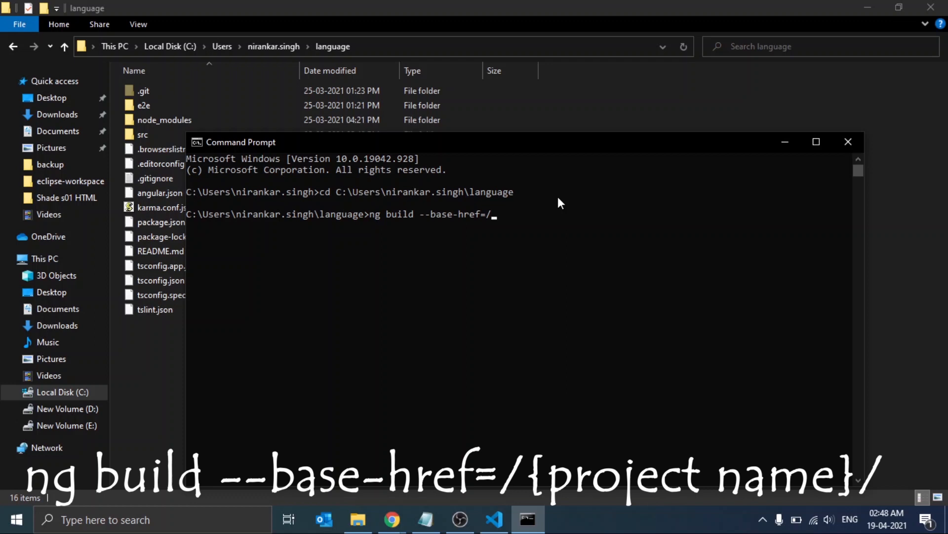
pyautogui.write('angula')
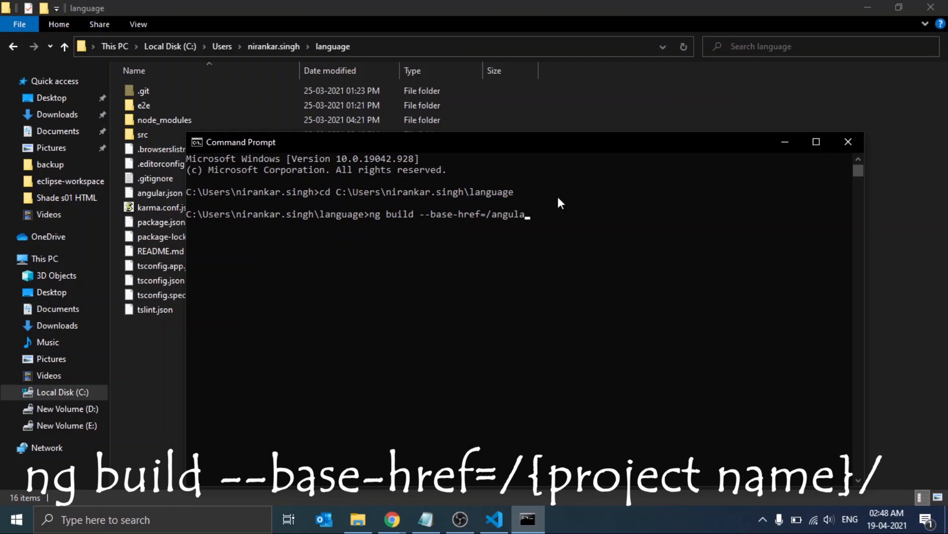
pyautogui.write('r/')
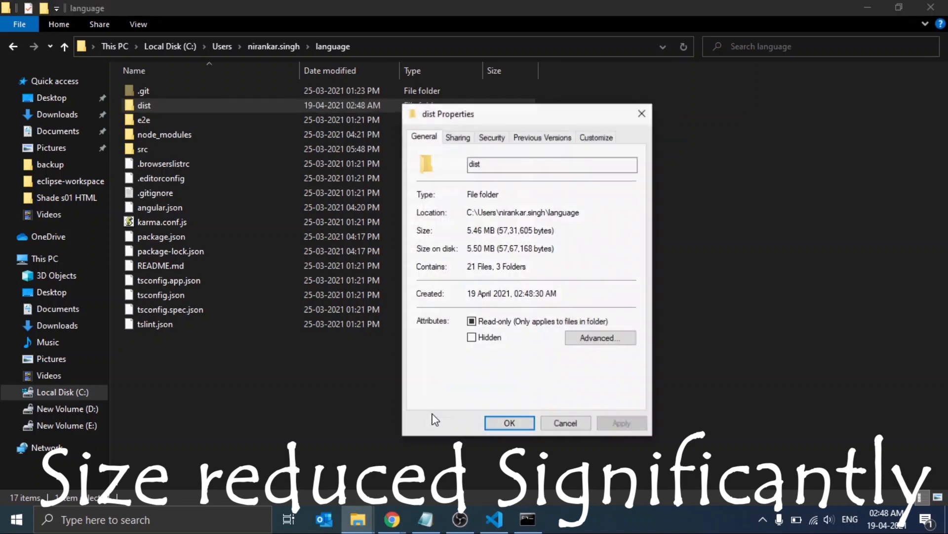
# Step: Dismiss the dist Properties, inspect dist\language (index.html, main.js, vendor.js), and return to the project folder
pyautogui.click(508, 421)
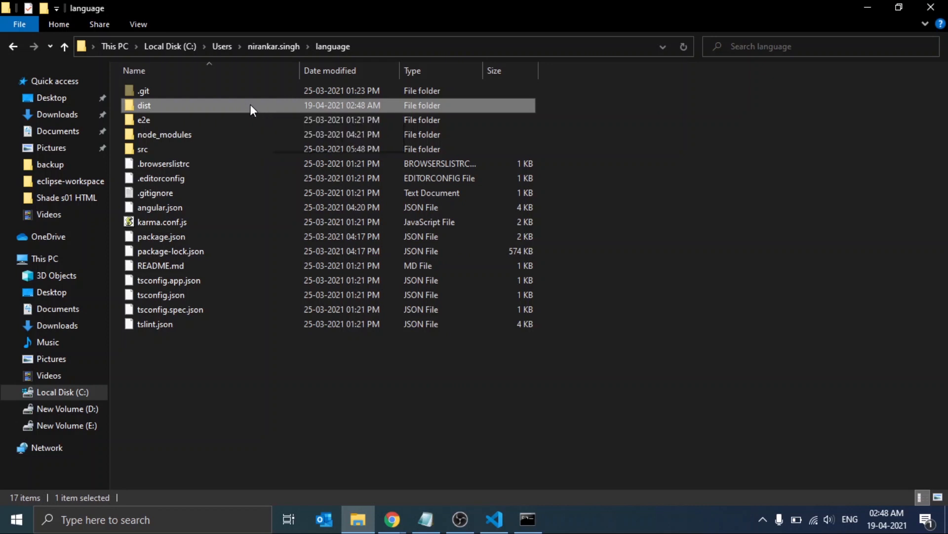
pyautogui.doubleClick(144, 105)
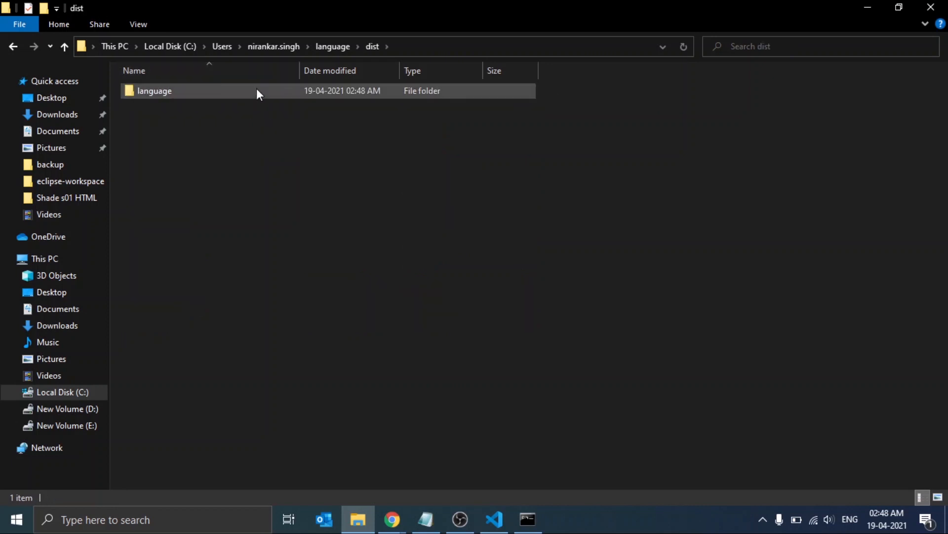
pyautogui.moveTo(257, 91)
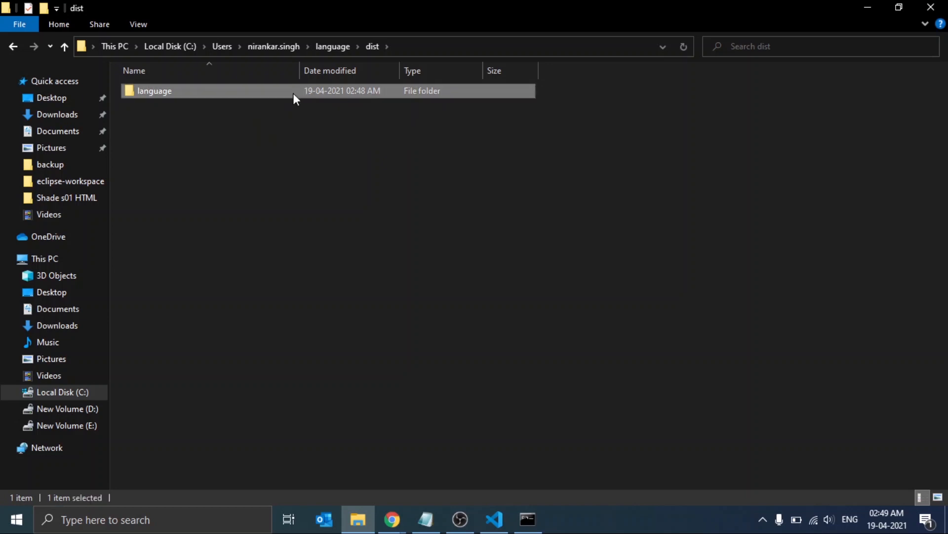
pyautogui.doubleClick(154, 90)
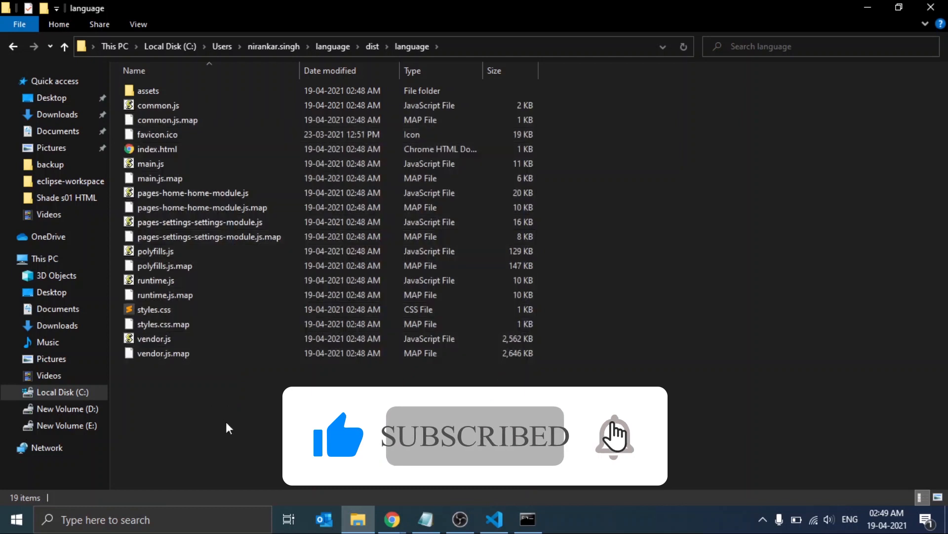
pyautogui.click(372, 46)
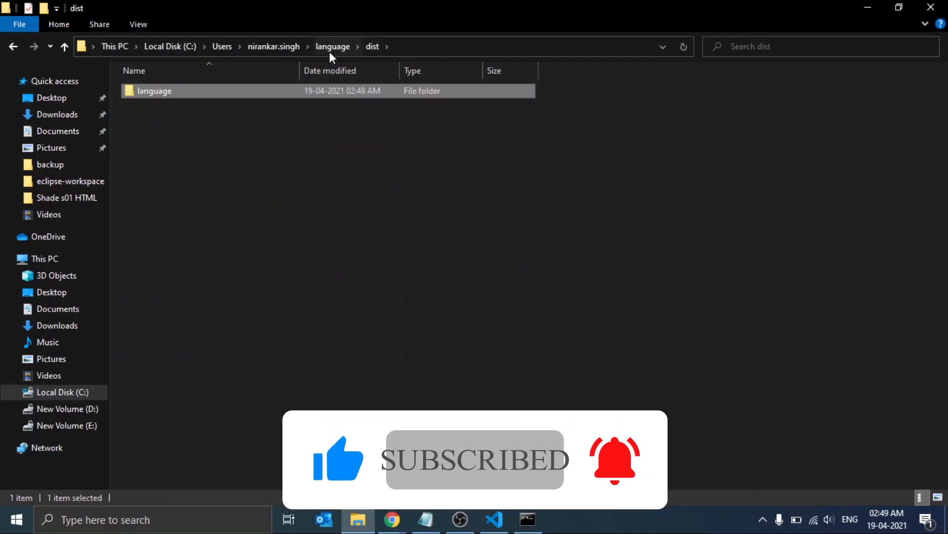
pyautogui.click(333, 47)
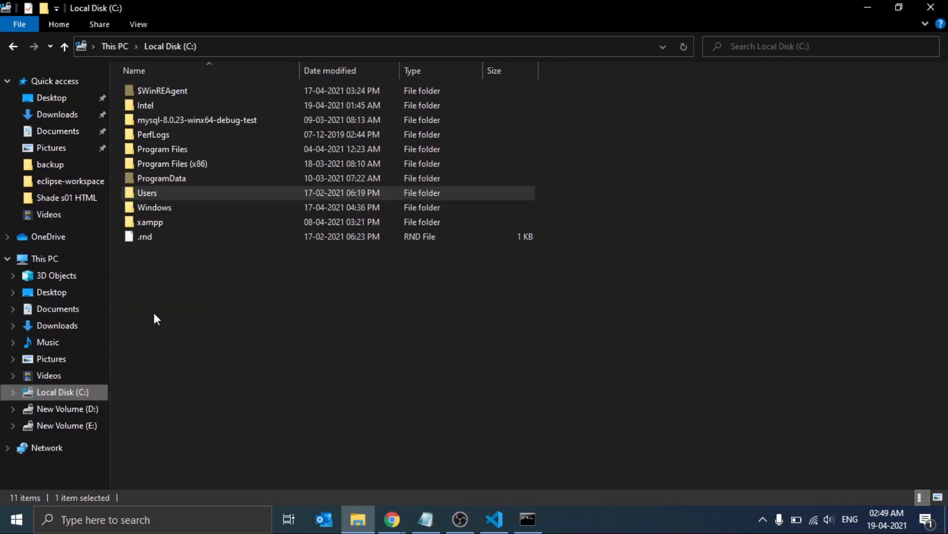
pyautogui.moveTo(127, 337)
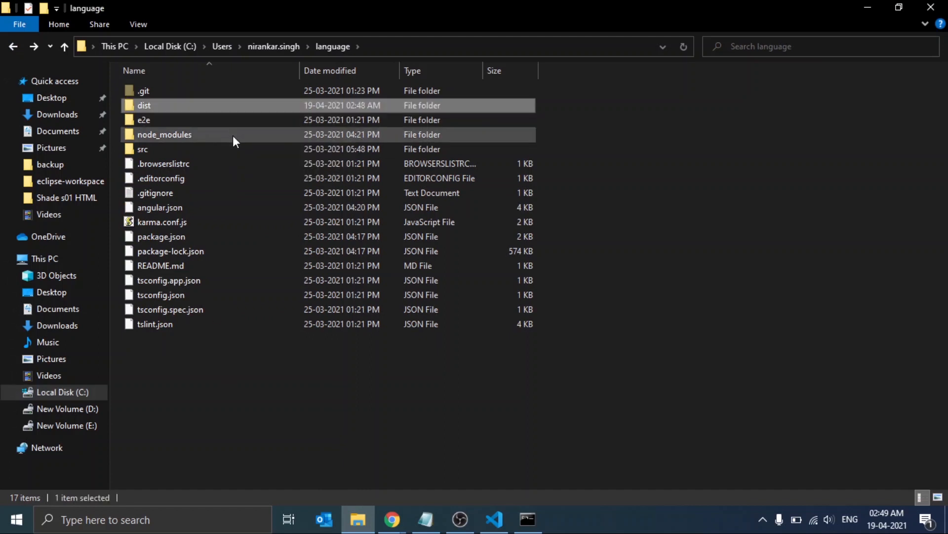
# Step: Copy the dist folder and navigate into C:\Program Files\Apache Software Foundation toward Tomcat's webapps
pyautogui.rightClick(145, 106)
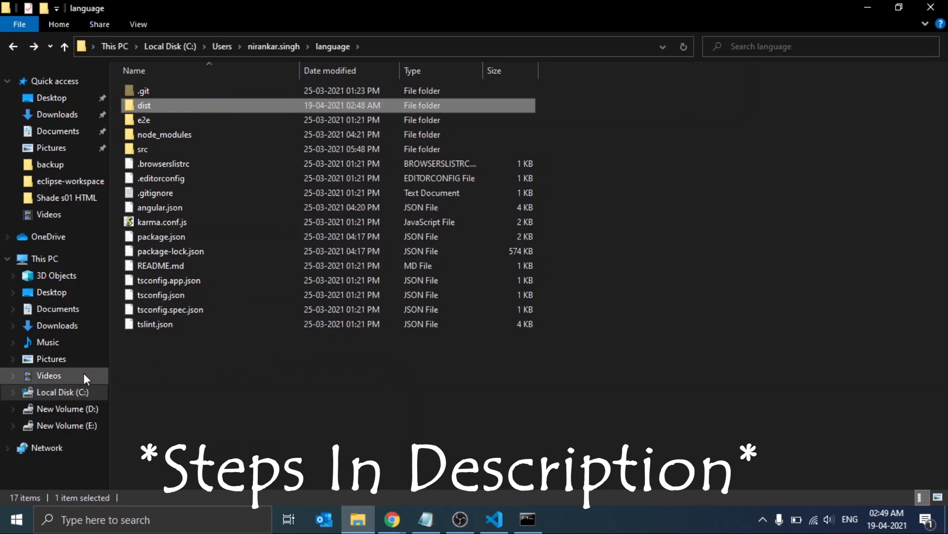
pyautogui.click(62, 392)
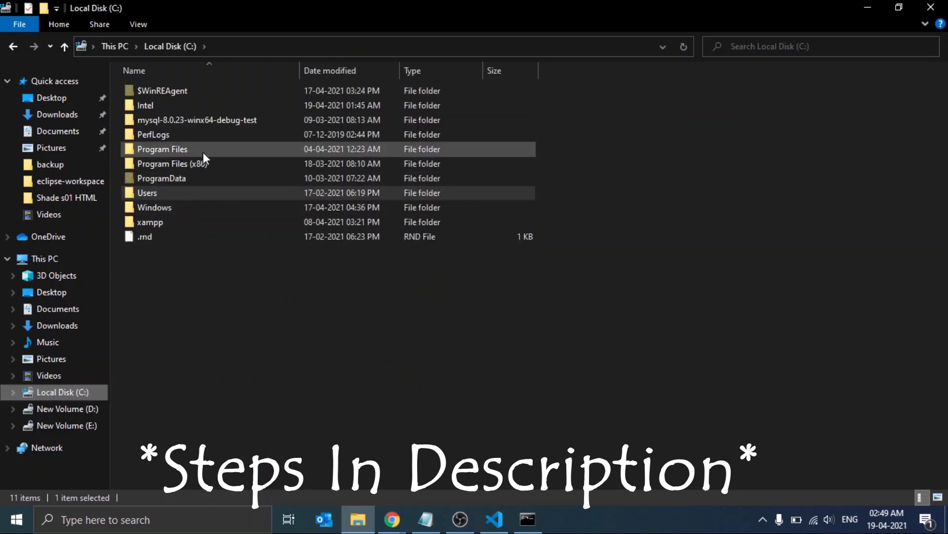
pyautogui.doubleClick(162, 149)
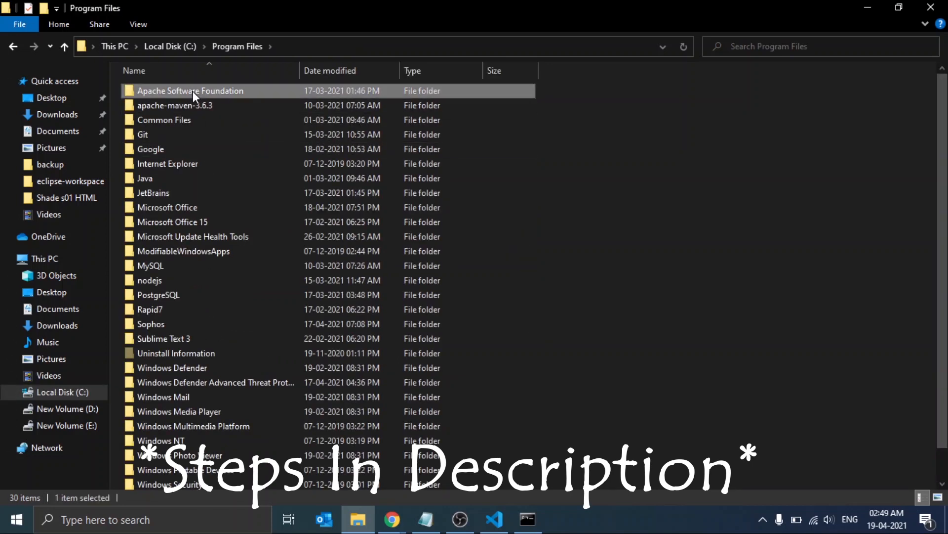
pyautogui.doubleClick(190, 90)
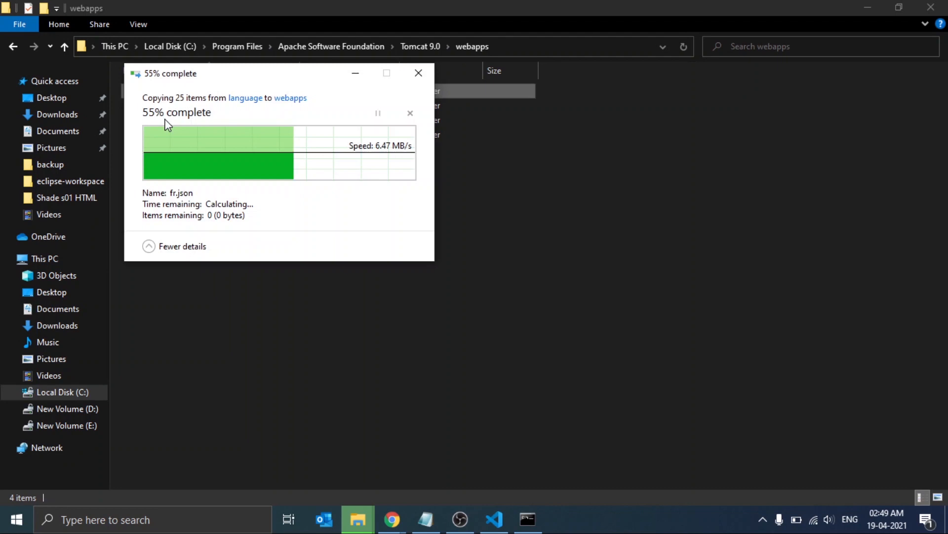
# Step: Rename the copied dist folder in Tomcat 9.0's webapps to 'angular' and go up to Apache Software Foundation
pyautogui.rightClick(143, 90)
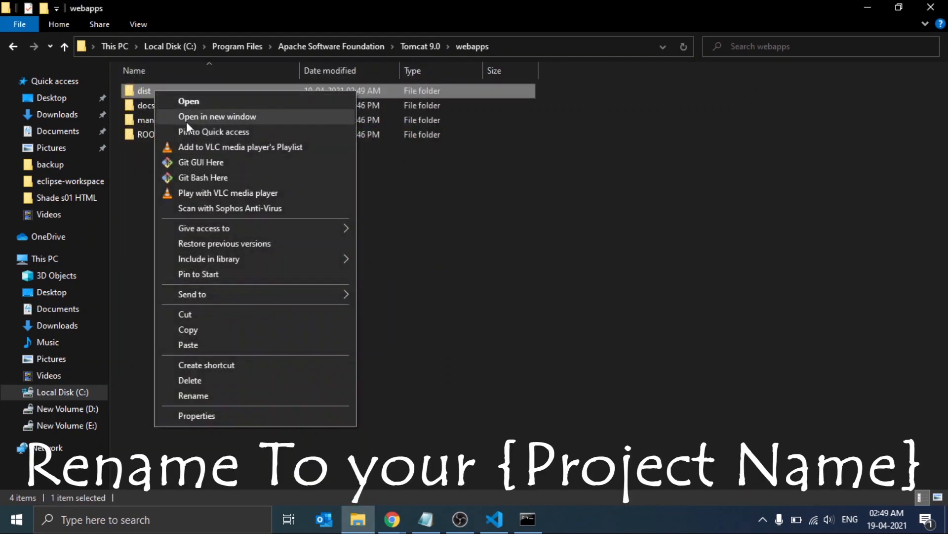
pyautogui.click(192, 396)
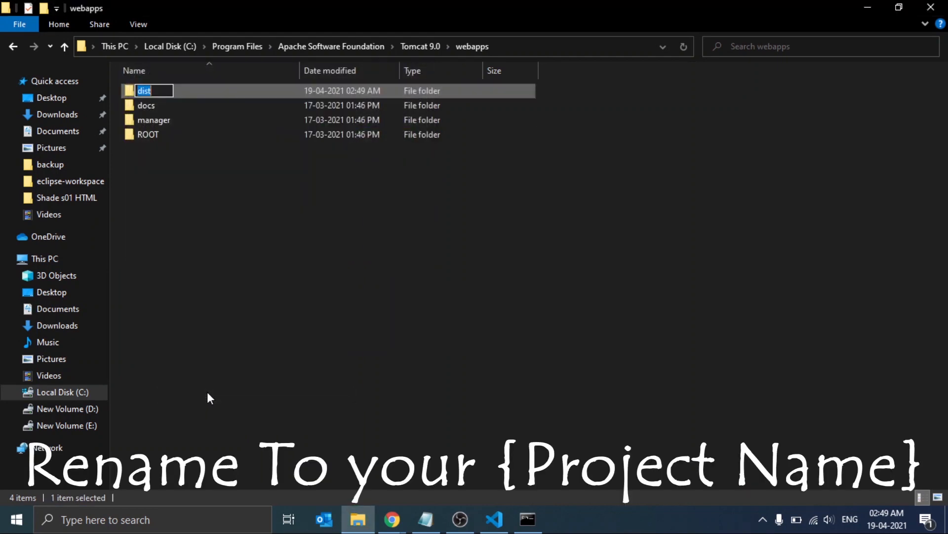
pyautogui.write('angula')
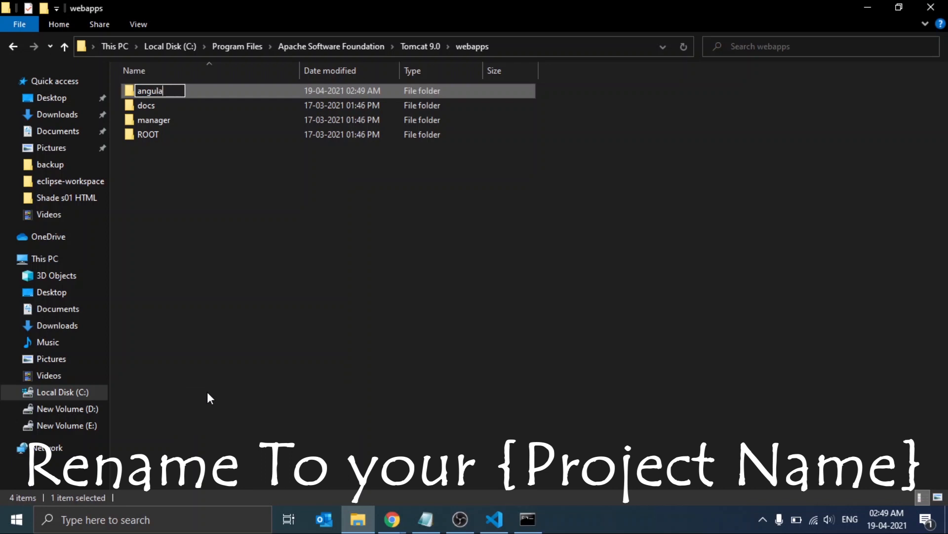
pyautogui.press('enter')
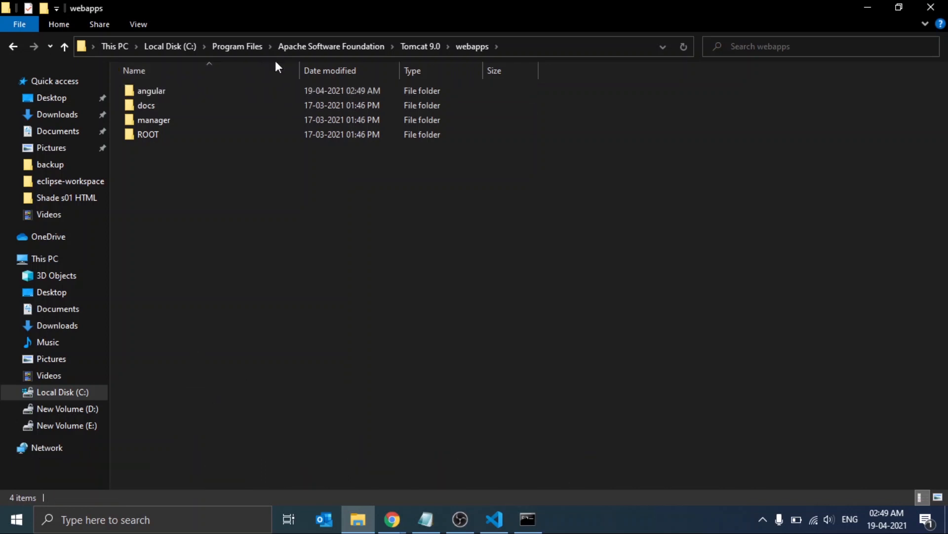
pyautogui.click(331, 47)
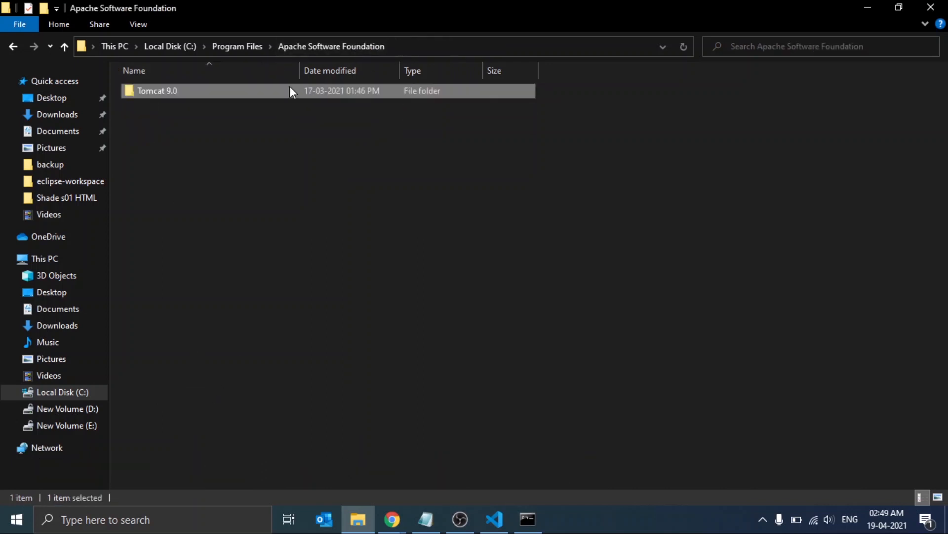
# Step: Start the Tomcat server by launching Tomcat9.exe from Tomcat 9.0\bin, deploying angular on port 8080
pyautogui.doubleClick(158, 90)
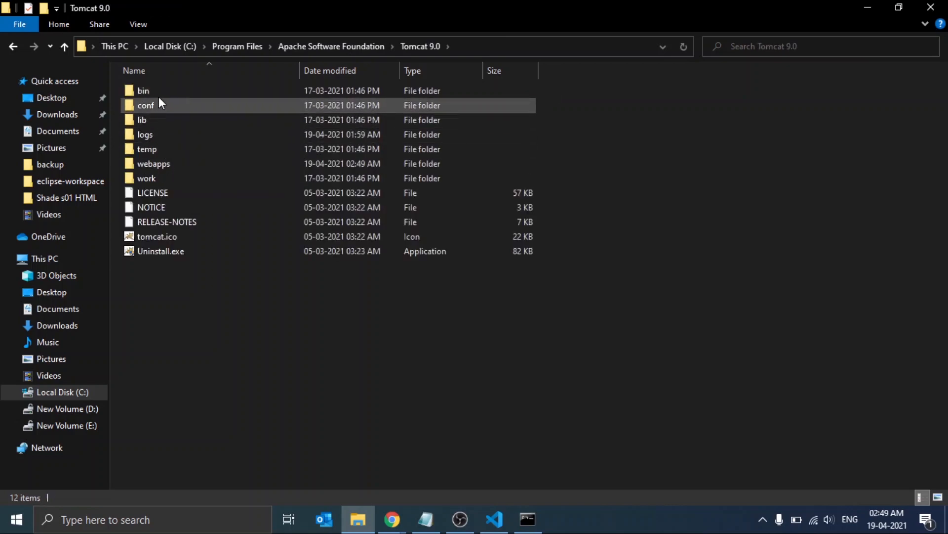
pyautogui.doubleClick(143, 90)
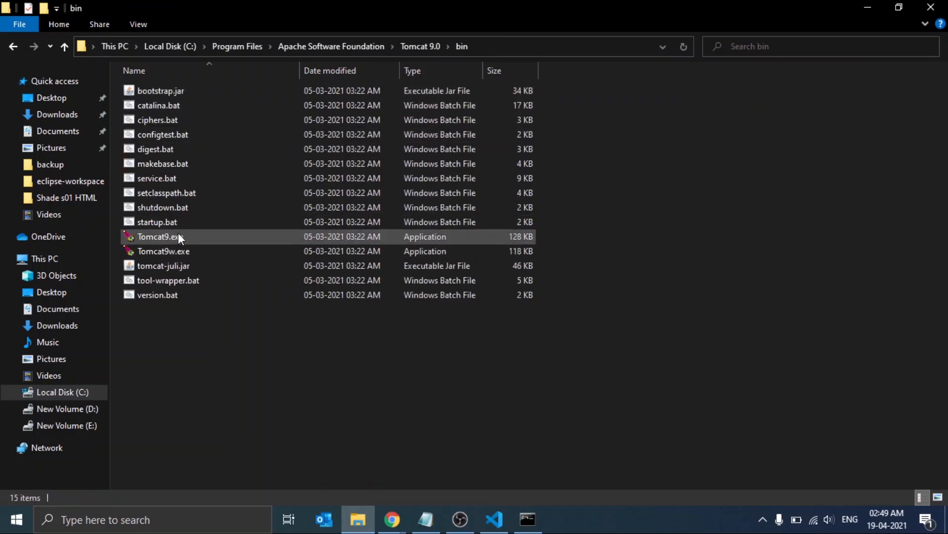
pyautogui.doubleClick(158, 236)
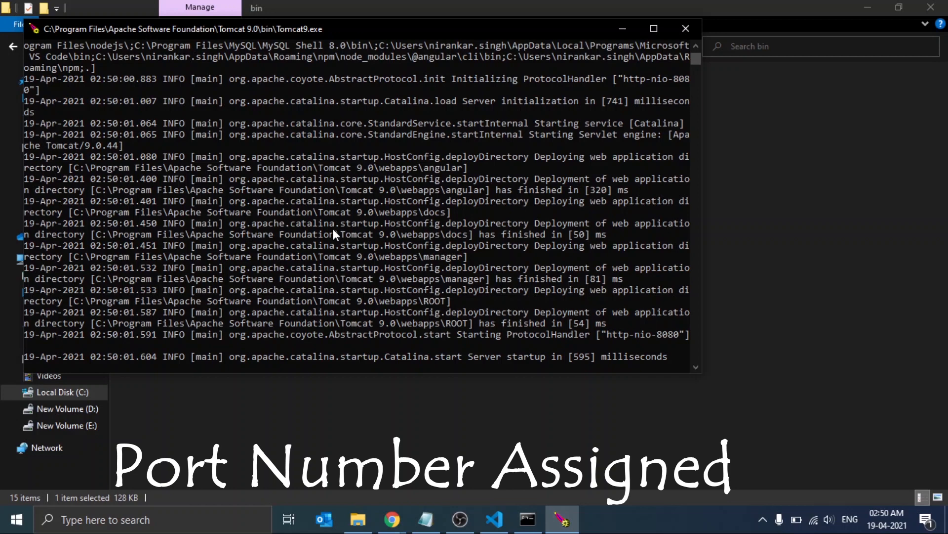
pyautogui.moveTo(669, 336)
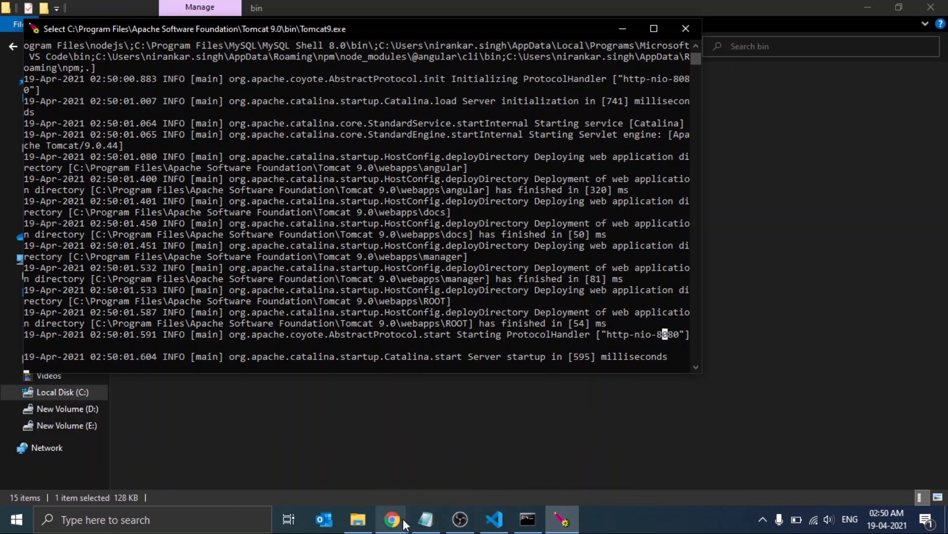
# Step: In a new Chrome tab, load the Tomcat welcome page at localhost:8080 and extend the address with /angular
pyautogui.click(391, 519)
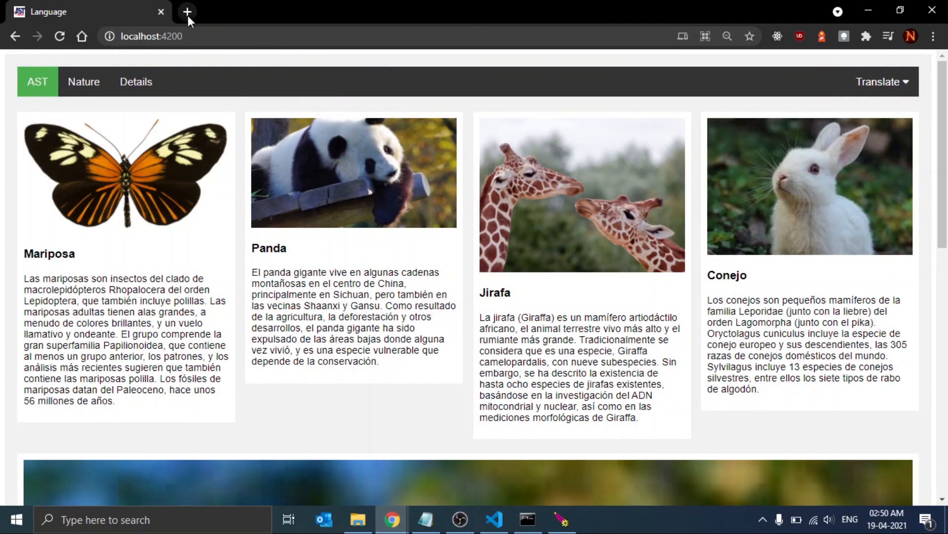
pyautogui.click(187, 12)
pyautogui.write('localhost:8080')
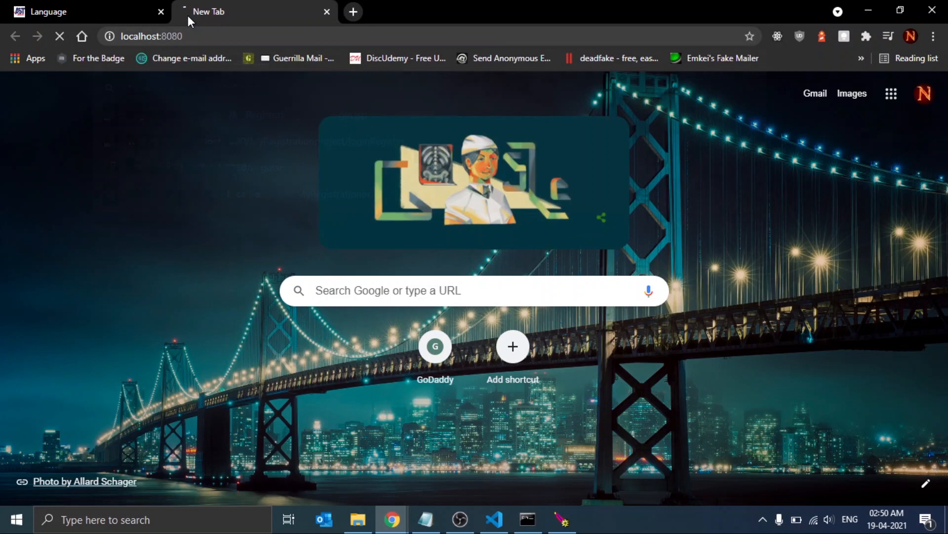
pyautogui.press('Enter')
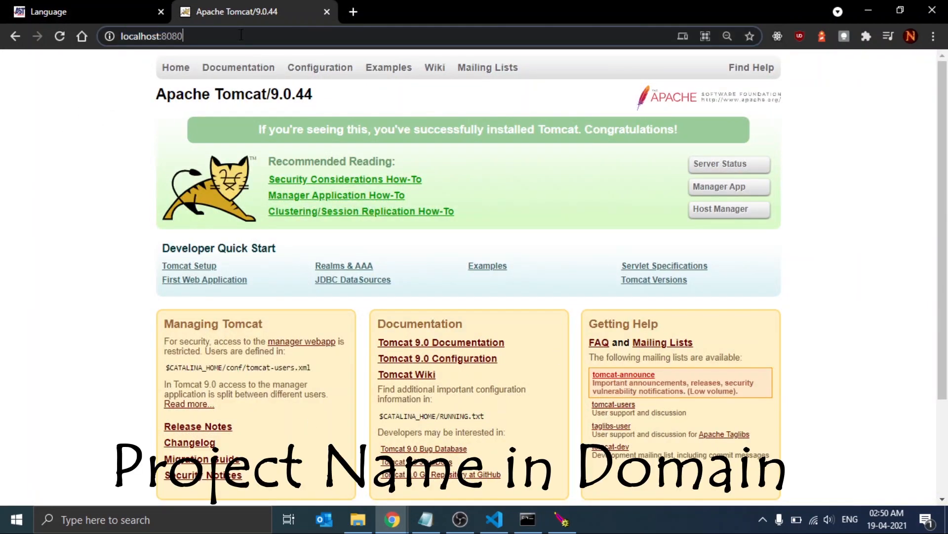
pyautogui.write('/angular/')
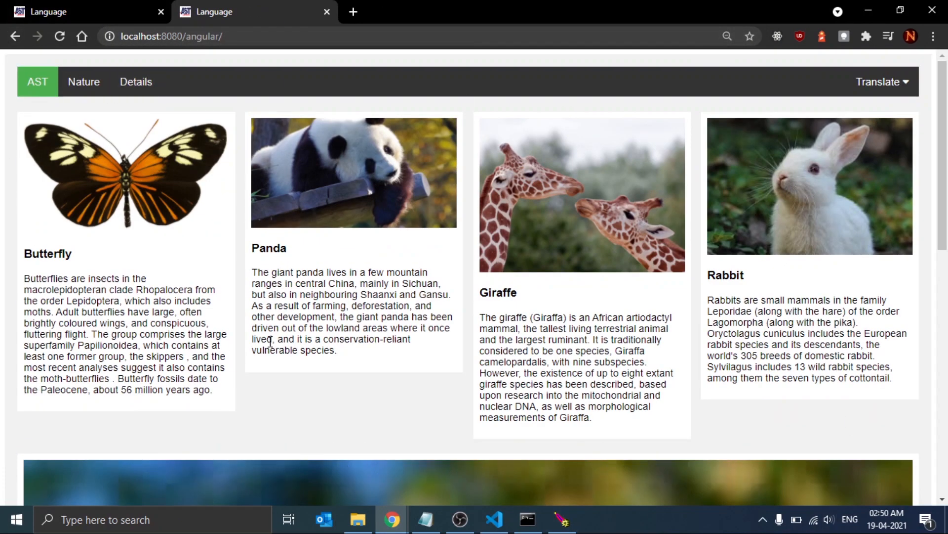
# Step: Translate the Tomcat-hosted app at localhost:8080/angular/ into Spanish, showing Mariposa, Panda, Jirafa, Conejo
pyautogui.click(881, 82)
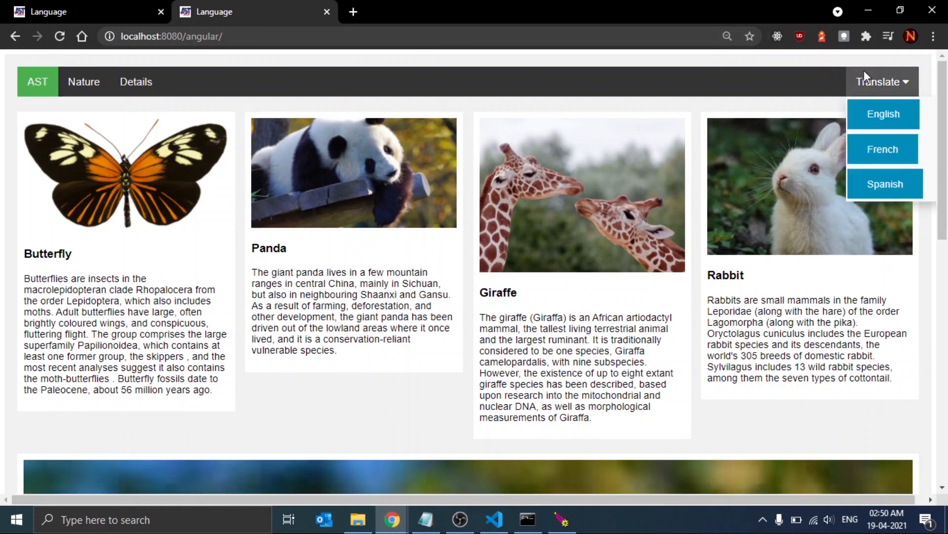
pyautogui.click(884, 184)
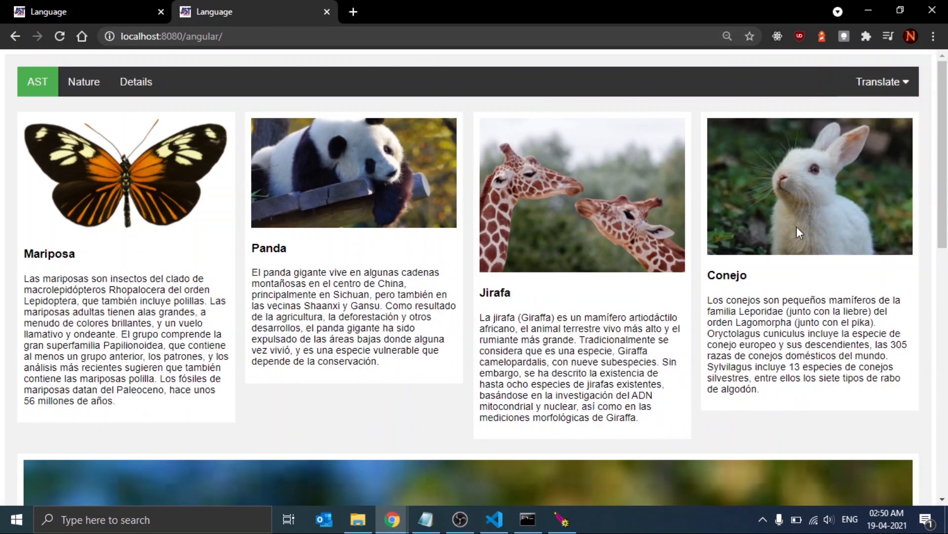
pyautogui.moveTo(619, 407)
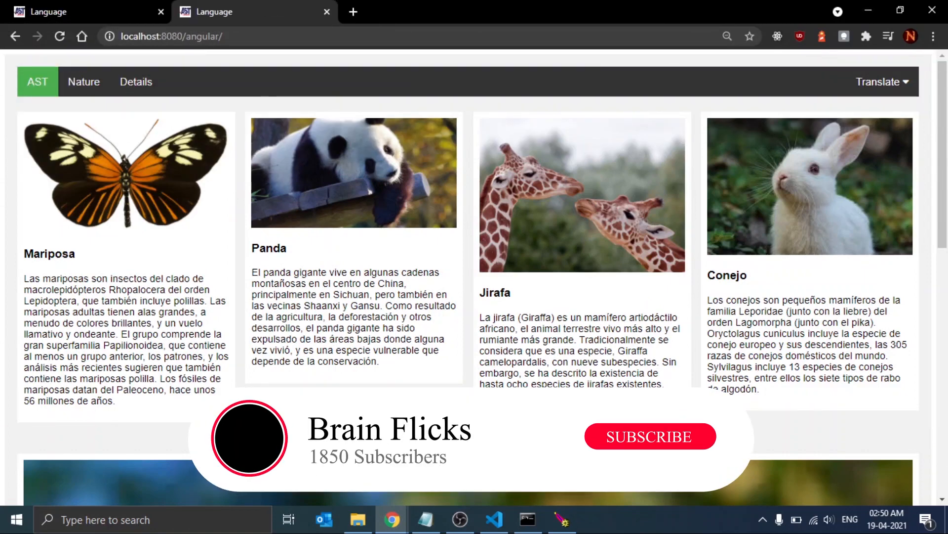
pyautogui.click(650, 435)
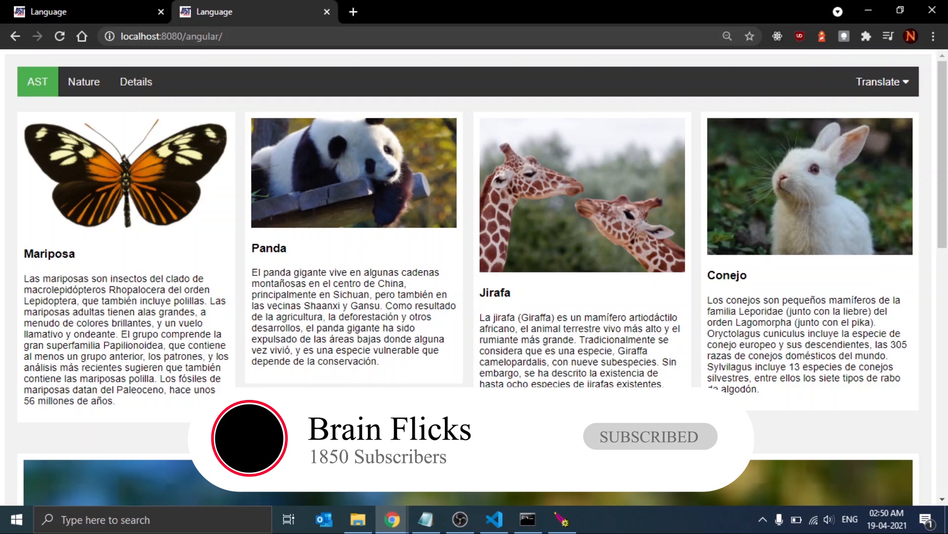
pyautogui.moveTo(411, 381)
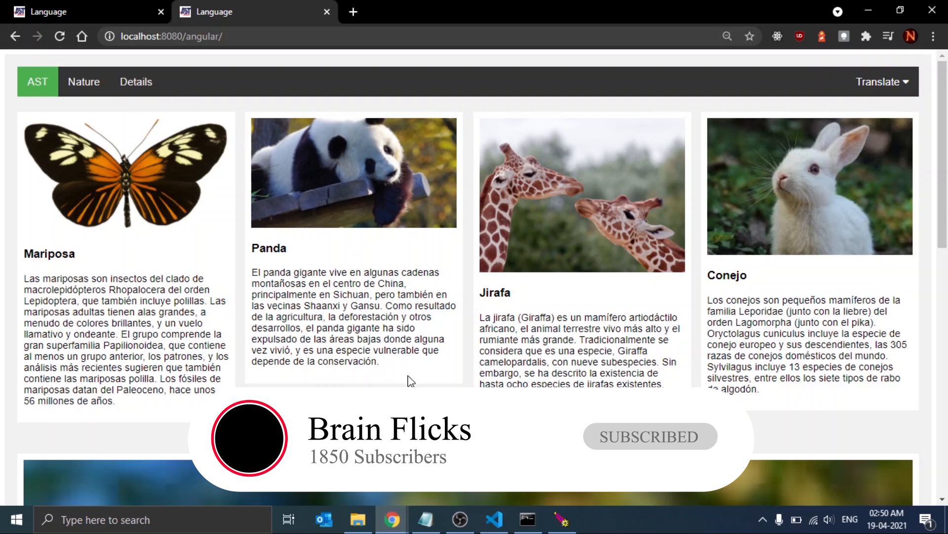